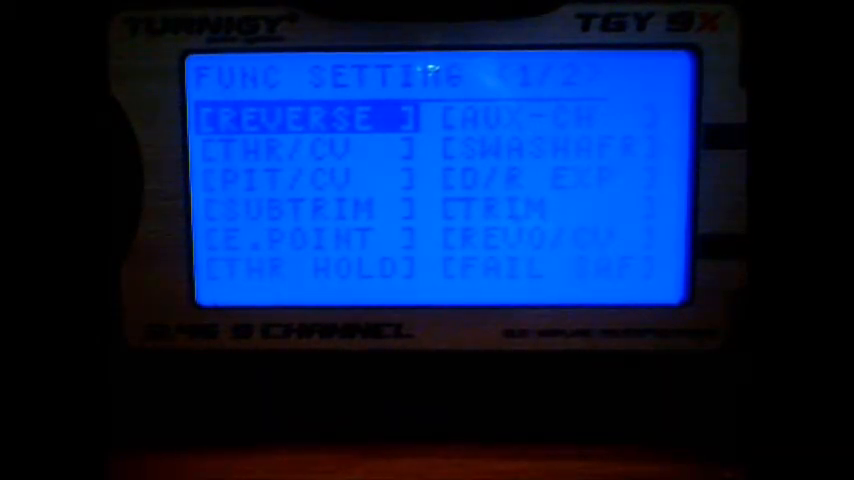
Enter the Function Setting menu and page down to FUNC SETTING 2/2 listing Trainer, Display and Timer
{"action": "left_click", "coordinate": [304, 116]}
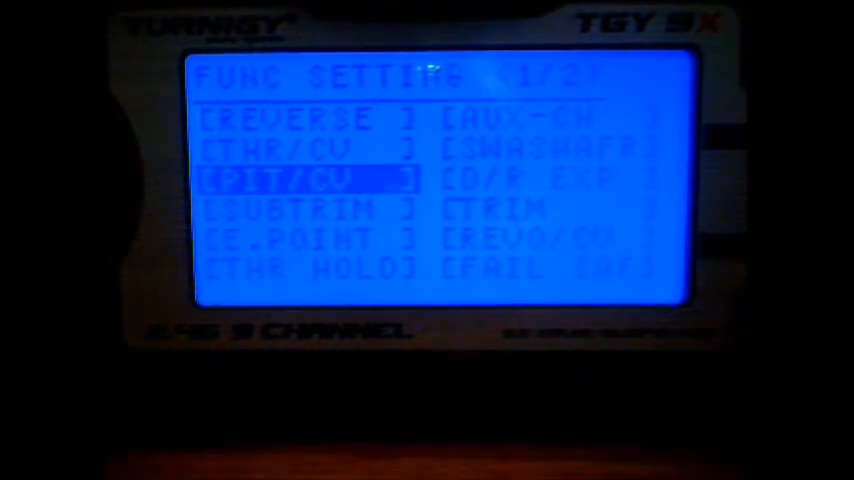
{"action": "key", "text": "down"}
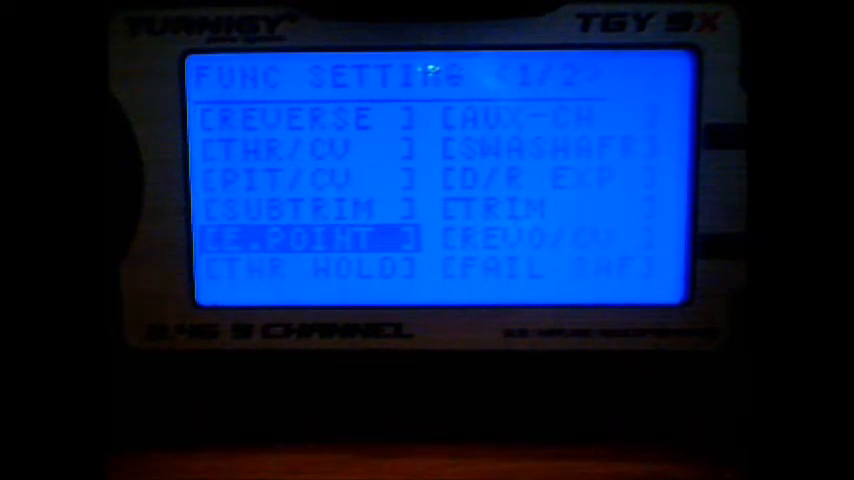
{"action": "left_click", "coordinate": [300, 236]}
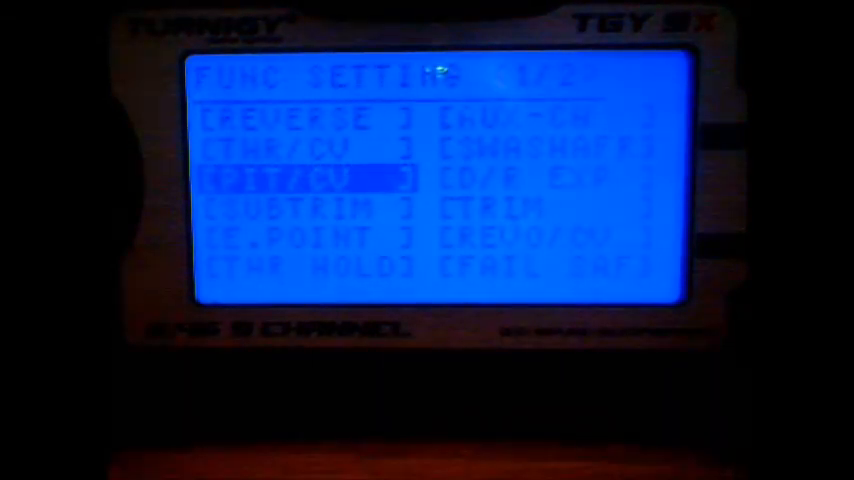
{"action": "key", "text": "down"}
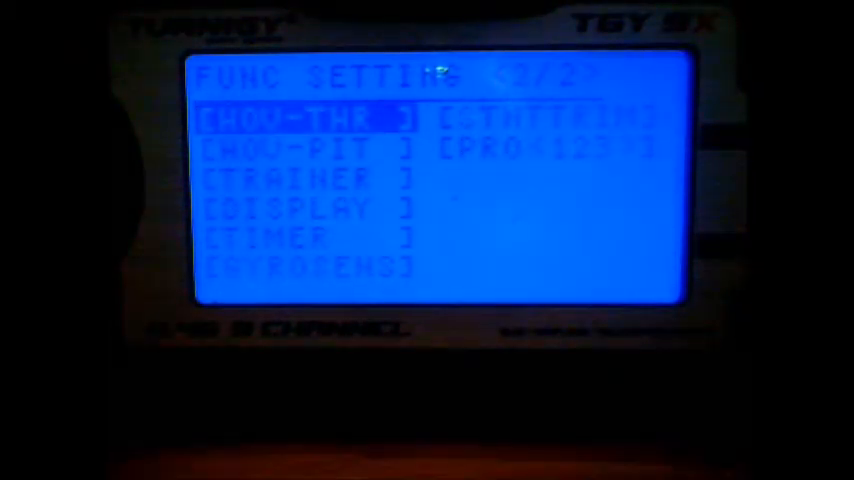
{"action": "key", "text": "Down"}
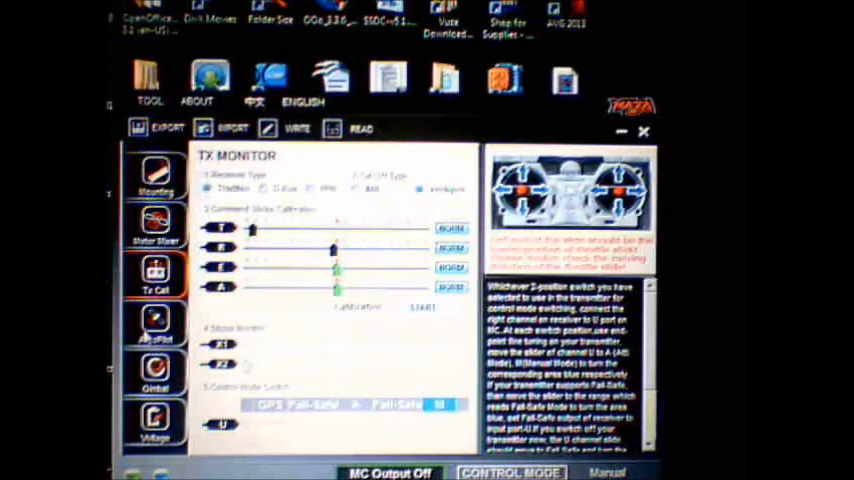
Switch NAZA Assistant to the TX Cali tab to view TX MONITOR and the control mode switch indicator
{"action": "left_click", "coordinate": [156, 322]}
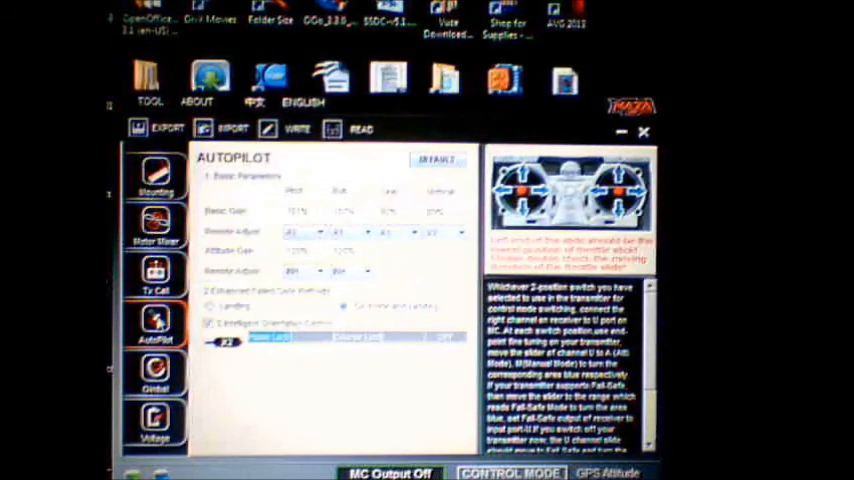